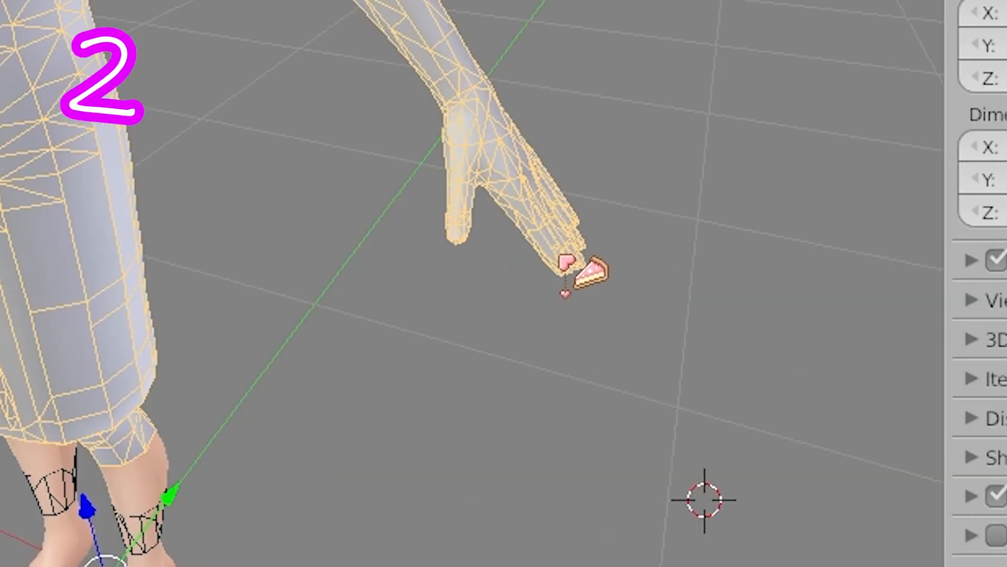
- Add a plane mesh at the 3D cursor on the character's fingertip
key("shift+a")
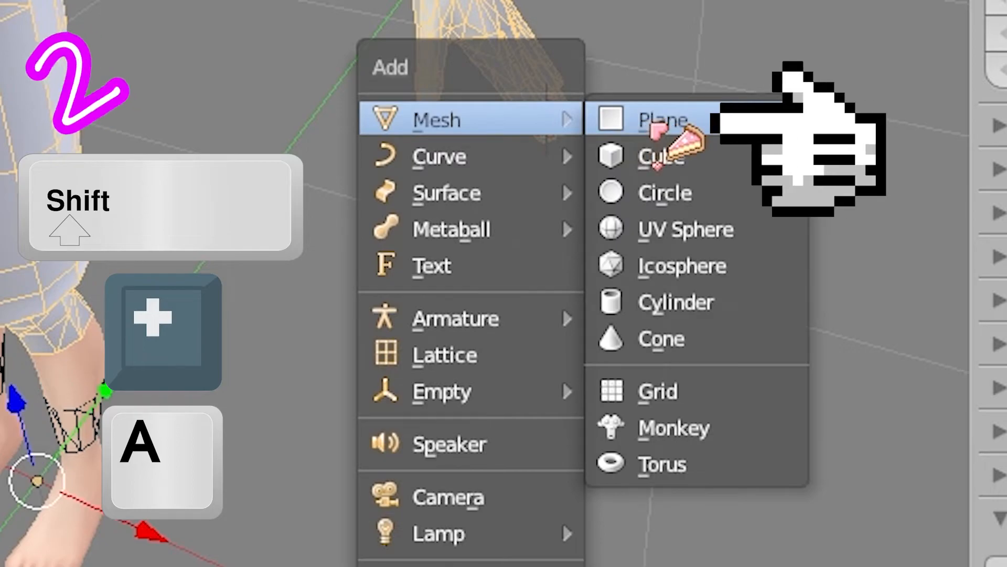
left_click(666, 119)
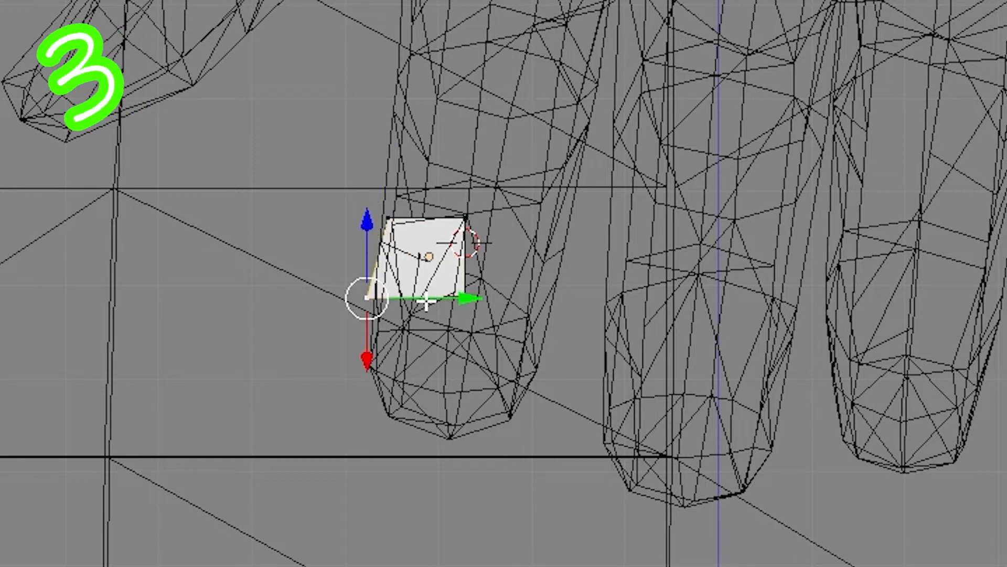
- Extrude the plane's edge three times into a strip of faces wrapping up the finger
key("e")
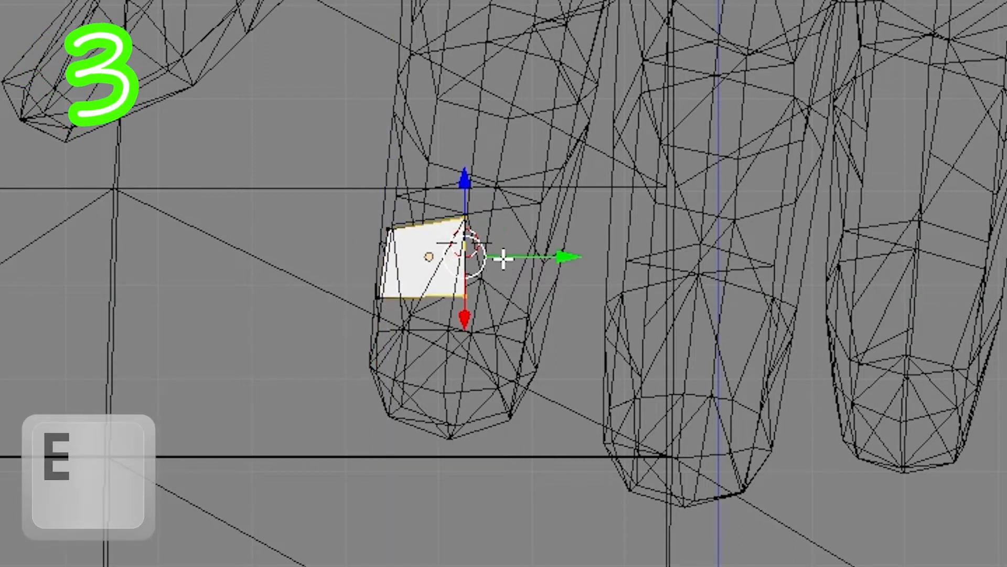
key("e")
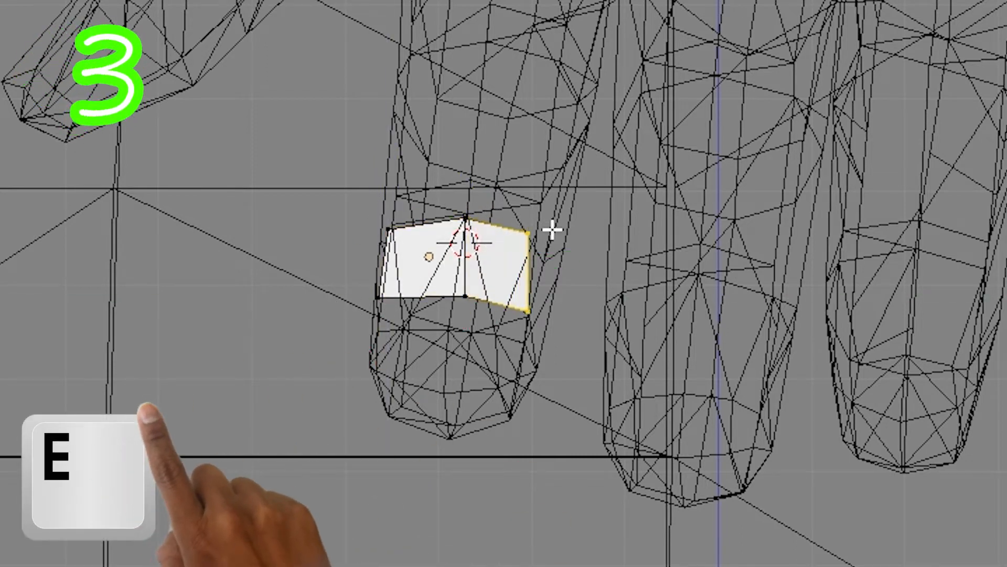
key("e")
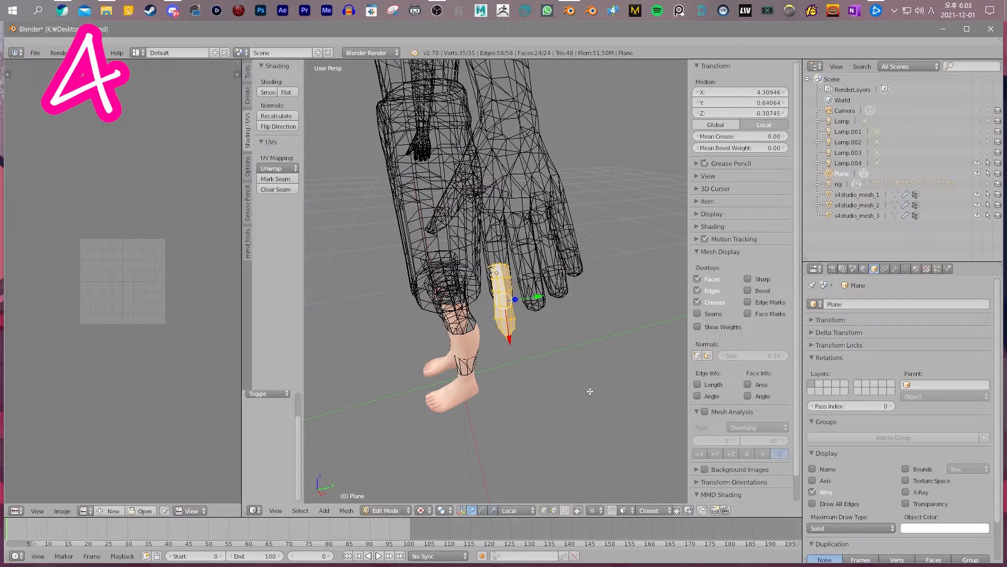
- Unwrap the strip's faces and position the UV island on the Sims 4 template
left_click(271, 168)
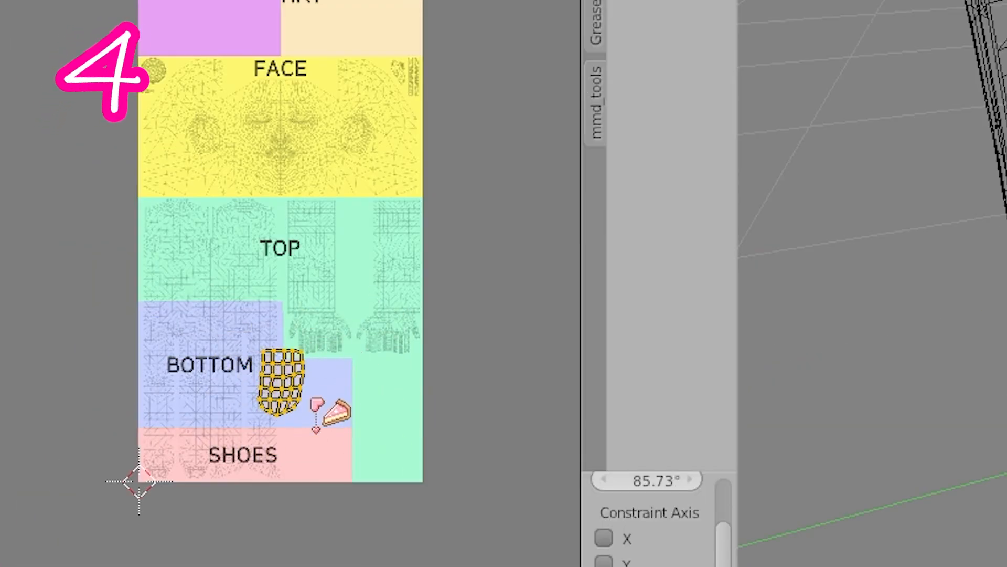
left_click(221, 558)
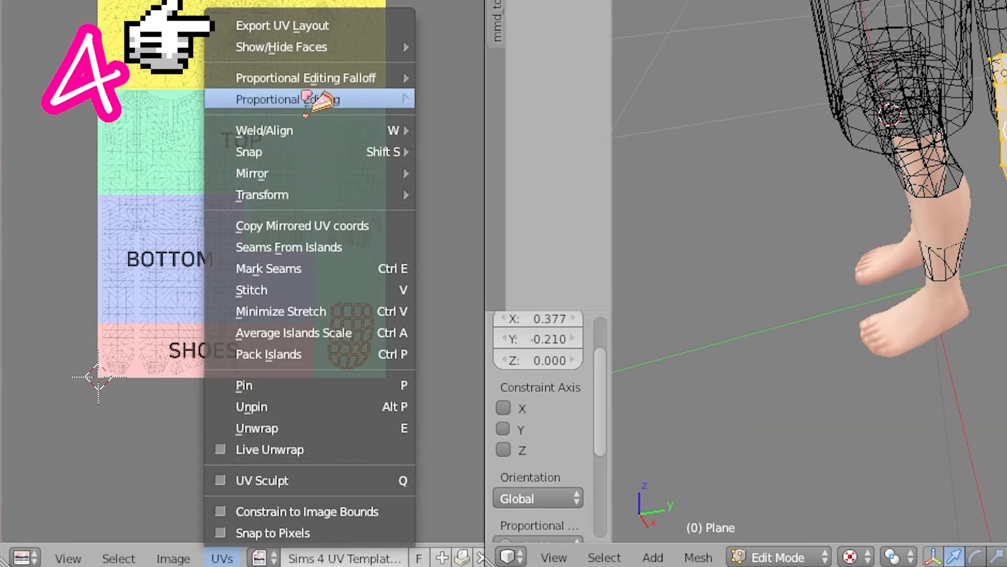